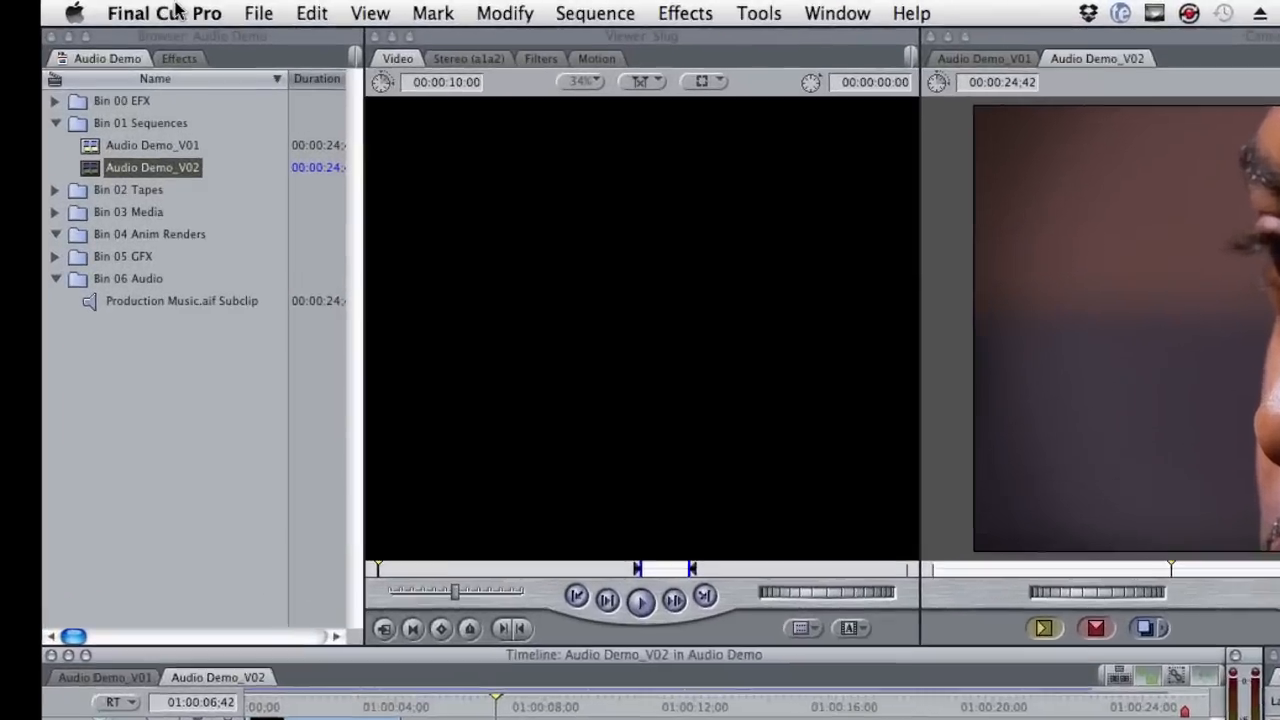
Step: Open Final Cut Pro > System Settings to view the Autosave Vault path on Scratch Disks
click(164, 12)
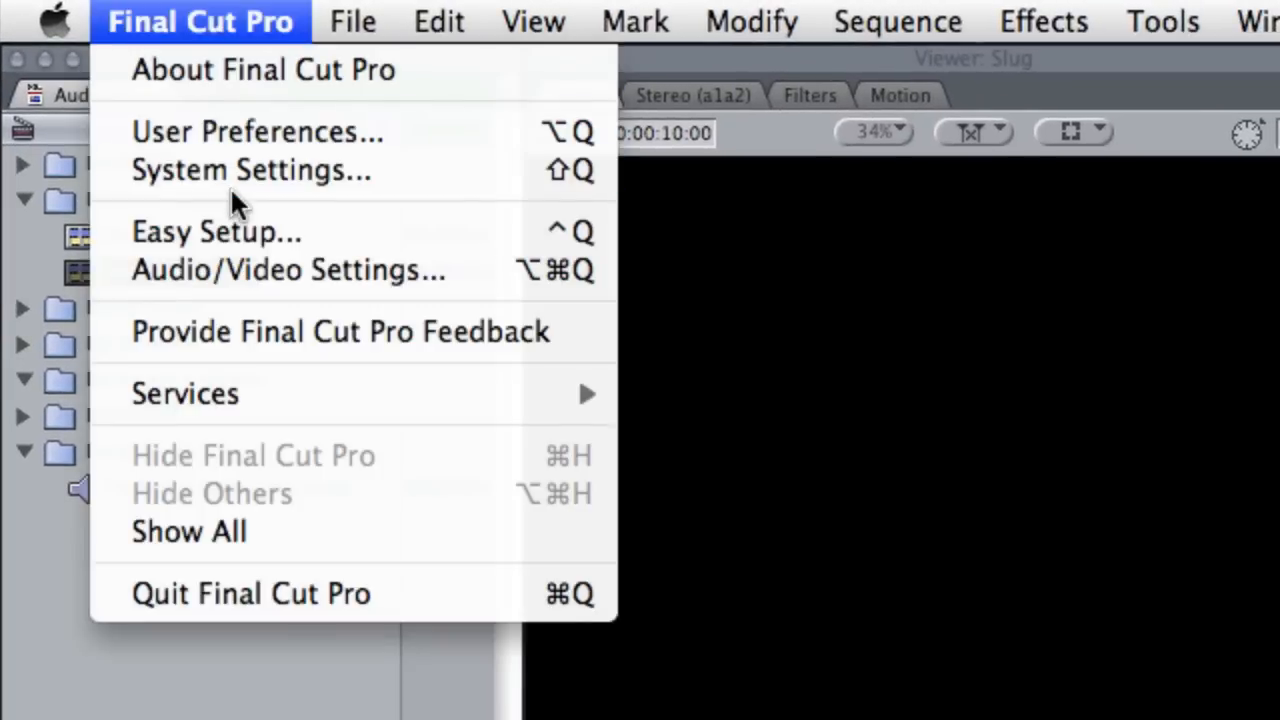
click(252, 170)
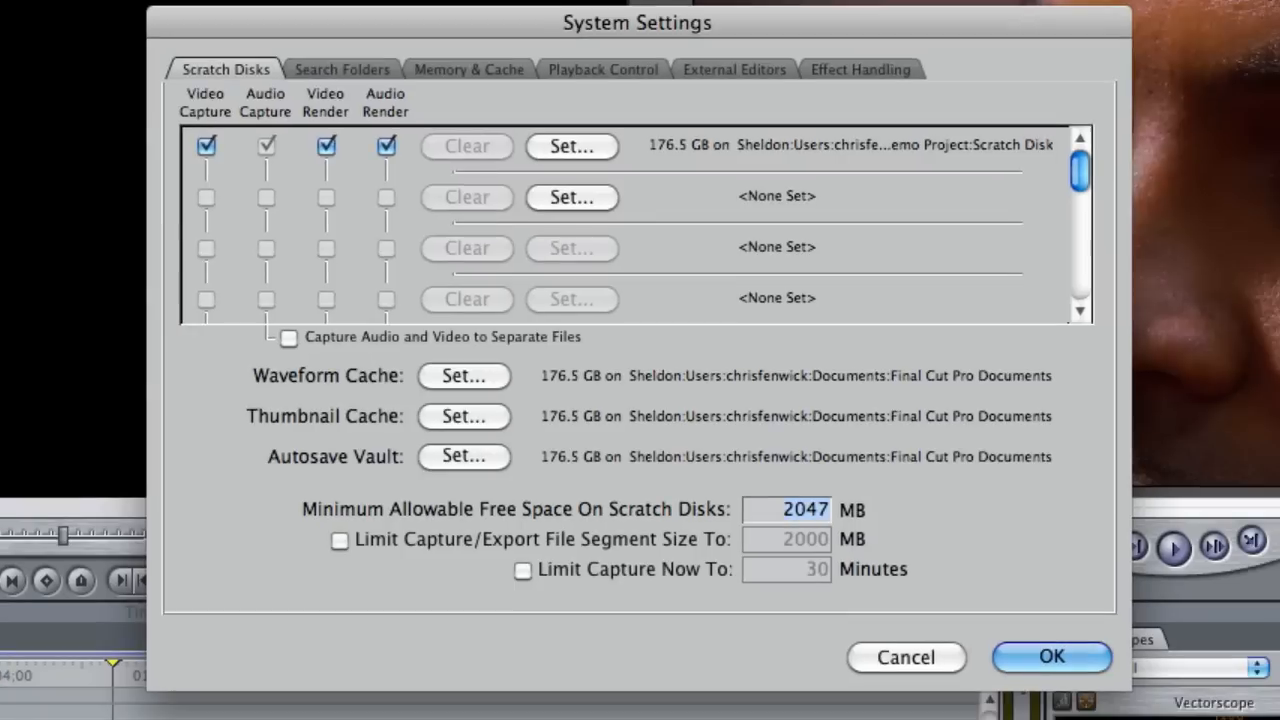
mouse_move(235, 82)
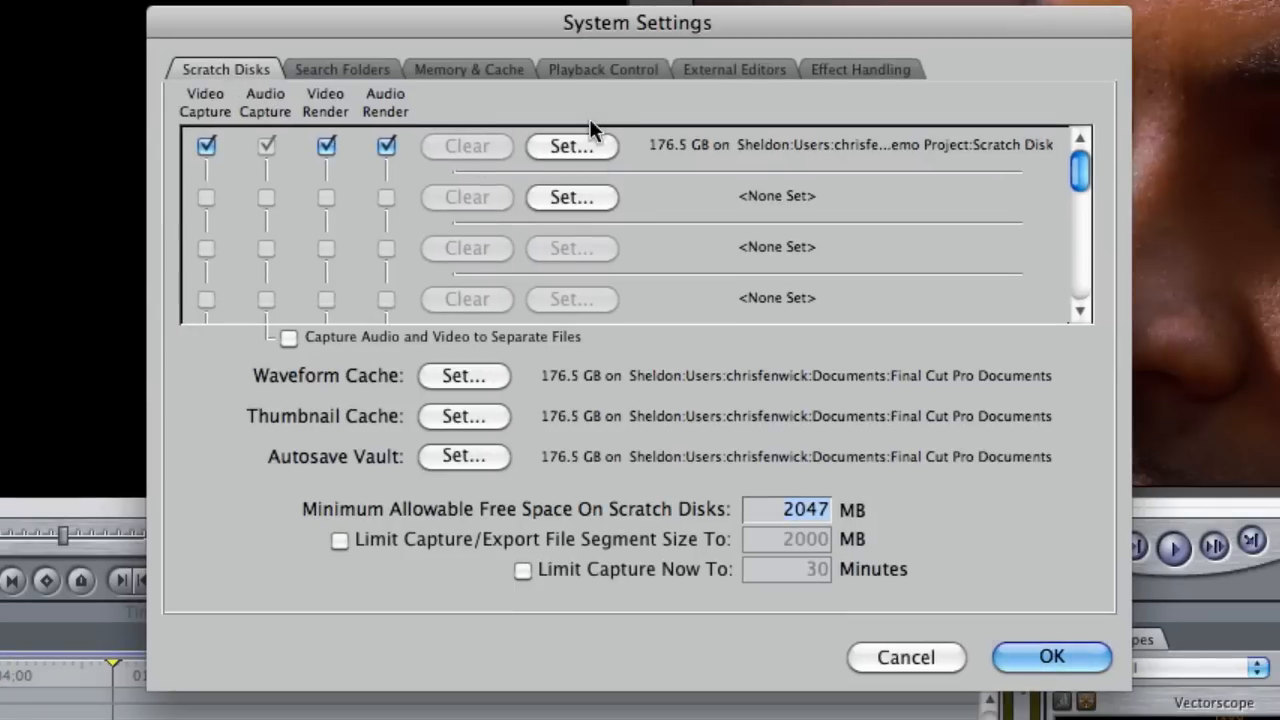
mouse_move(577, 177)
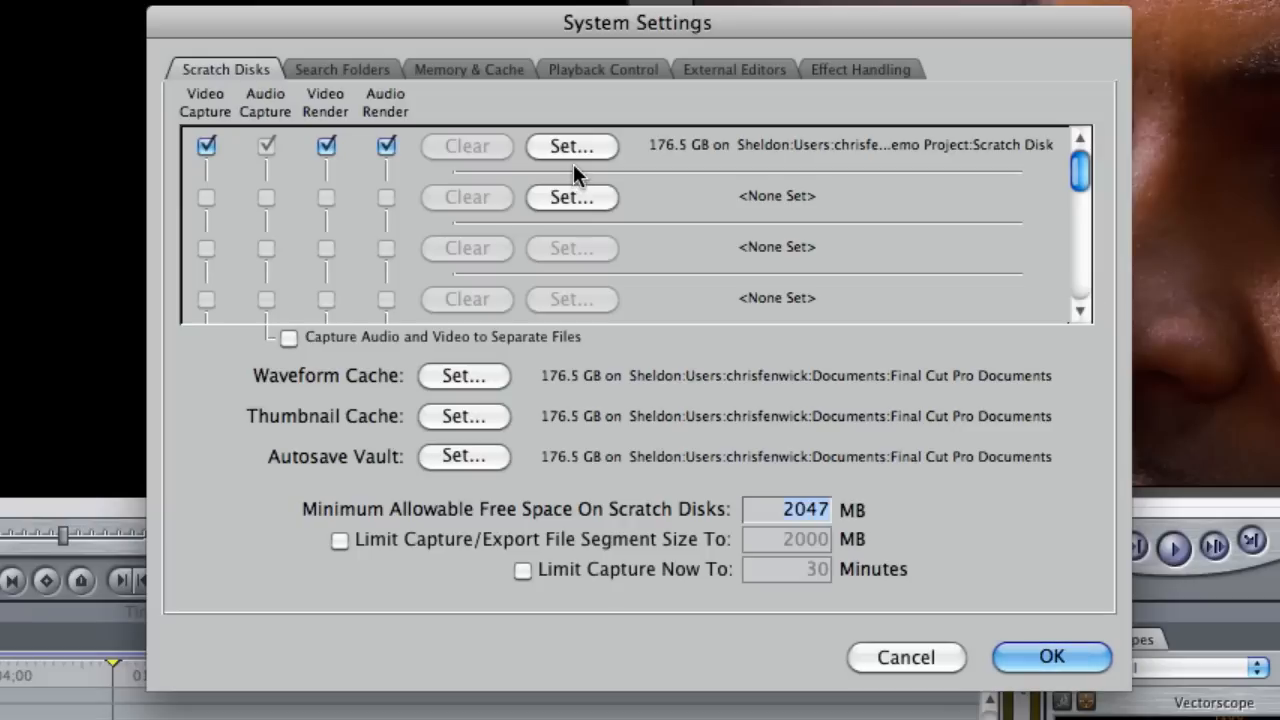
mouse_move(385, 405)
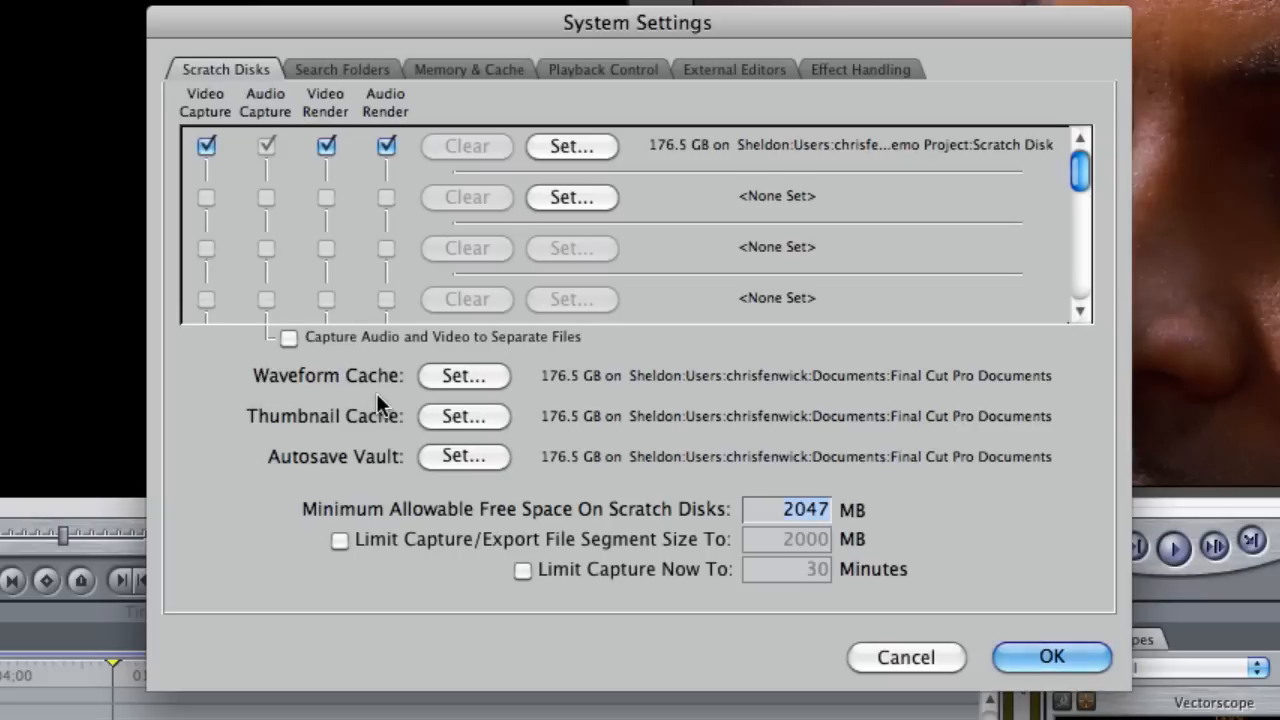
mouse_move(393, 432)
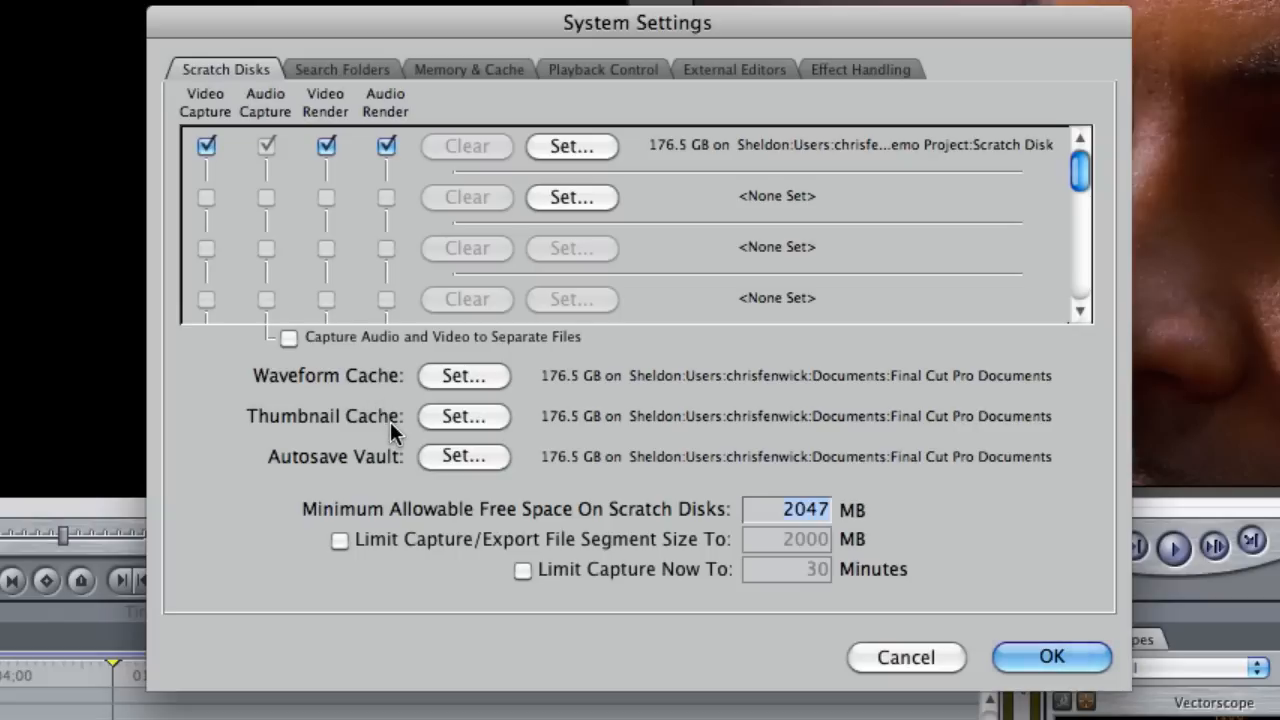
mouse_move(453, 470)
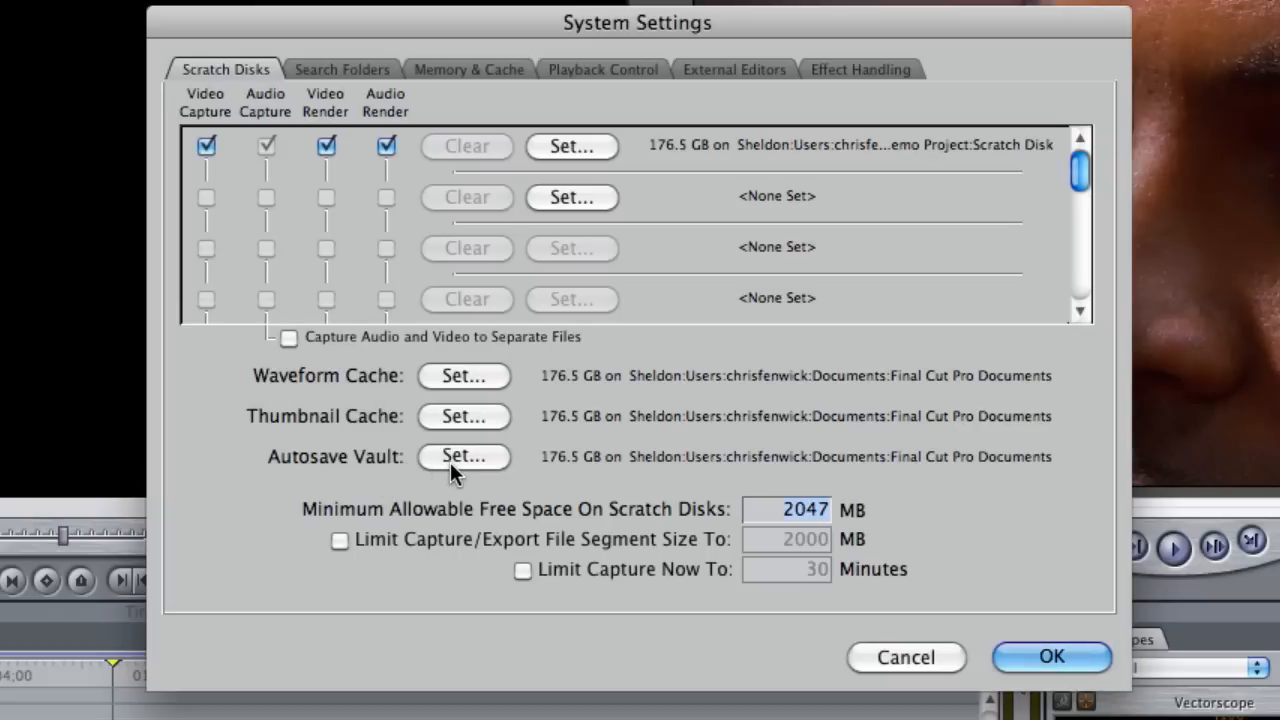
Step: Use Set… for Autosave Vault, stay in Final Cut Pro Documents, and open Autosave Vault
click(463, 456)
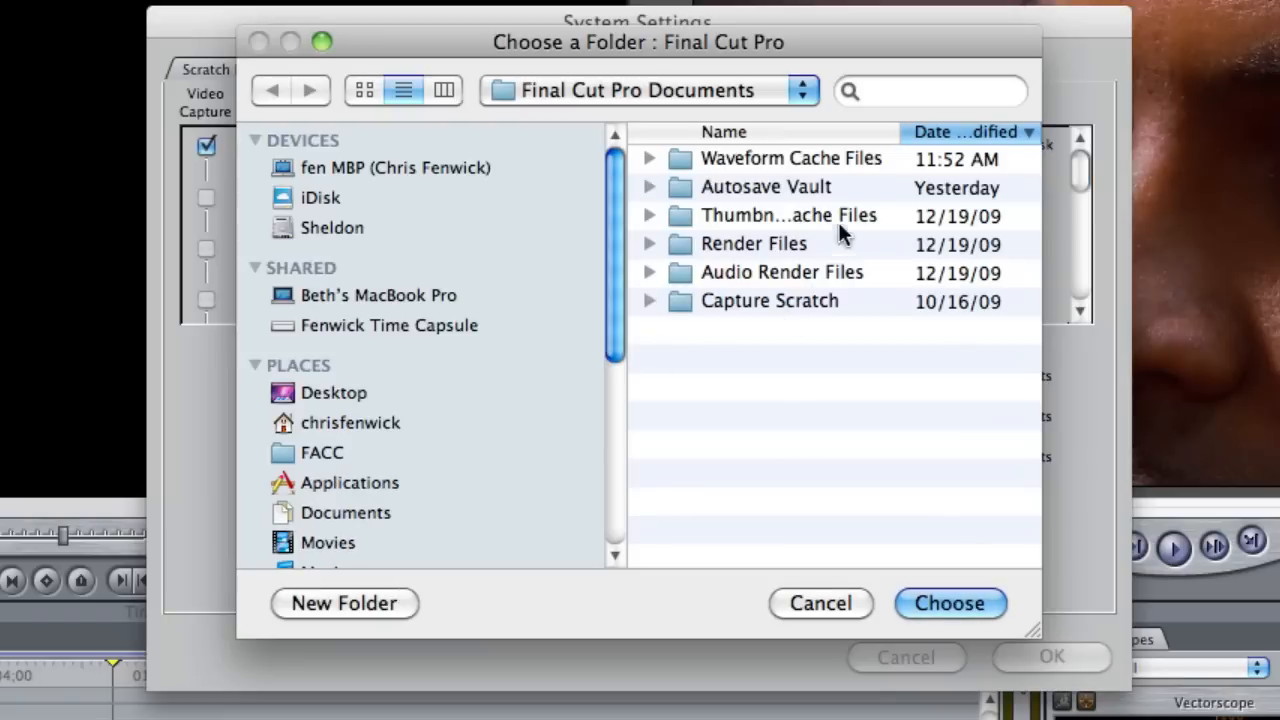
mouse_move(876, 207)
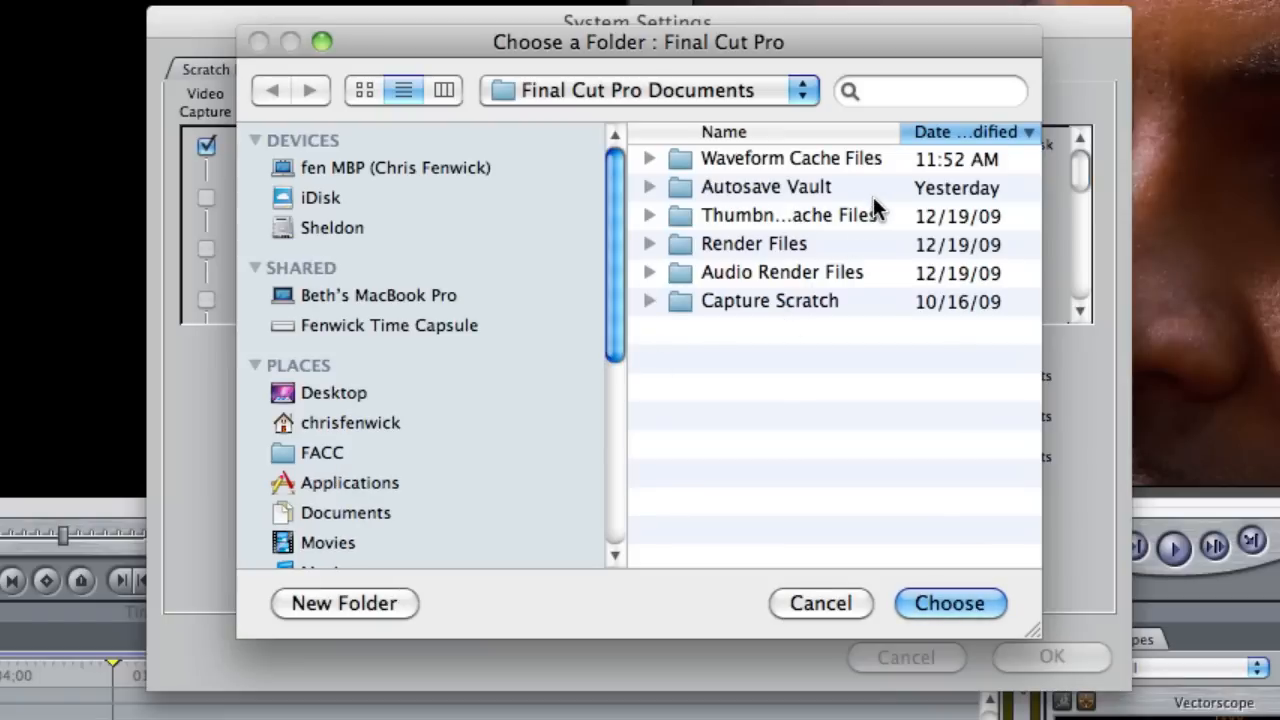
click(645, 91)
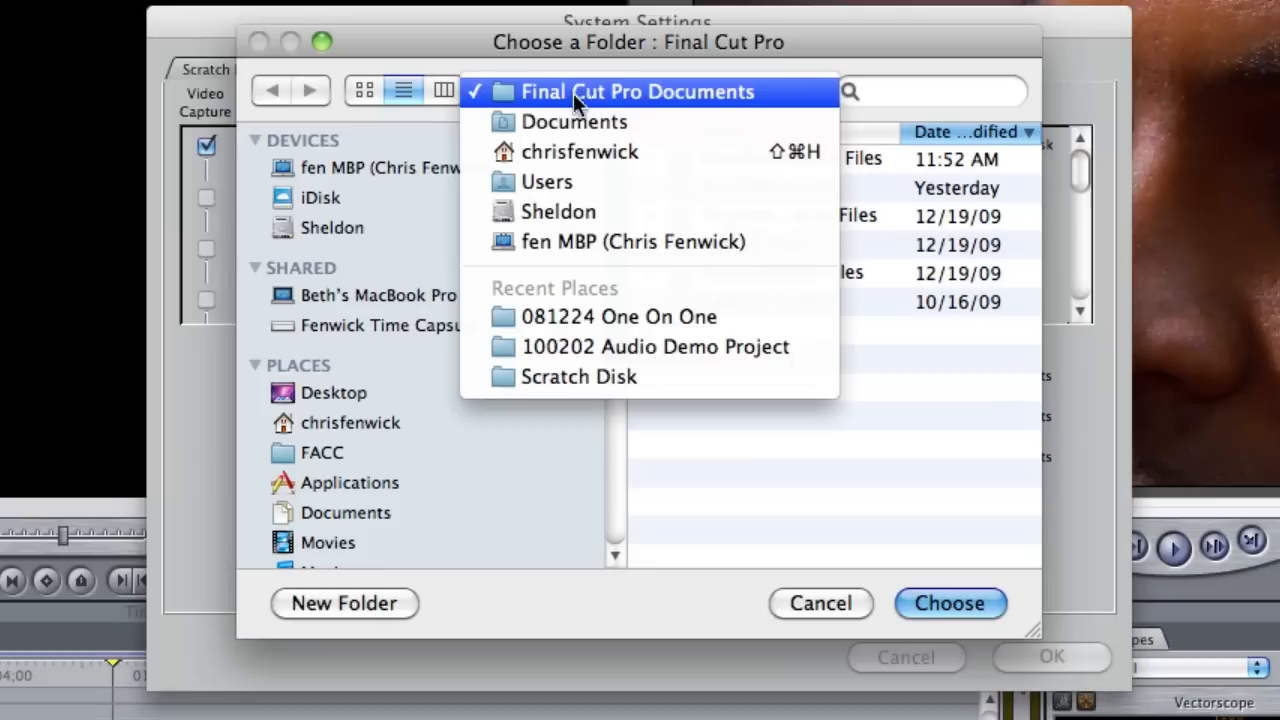
mouse_move(580, 151)
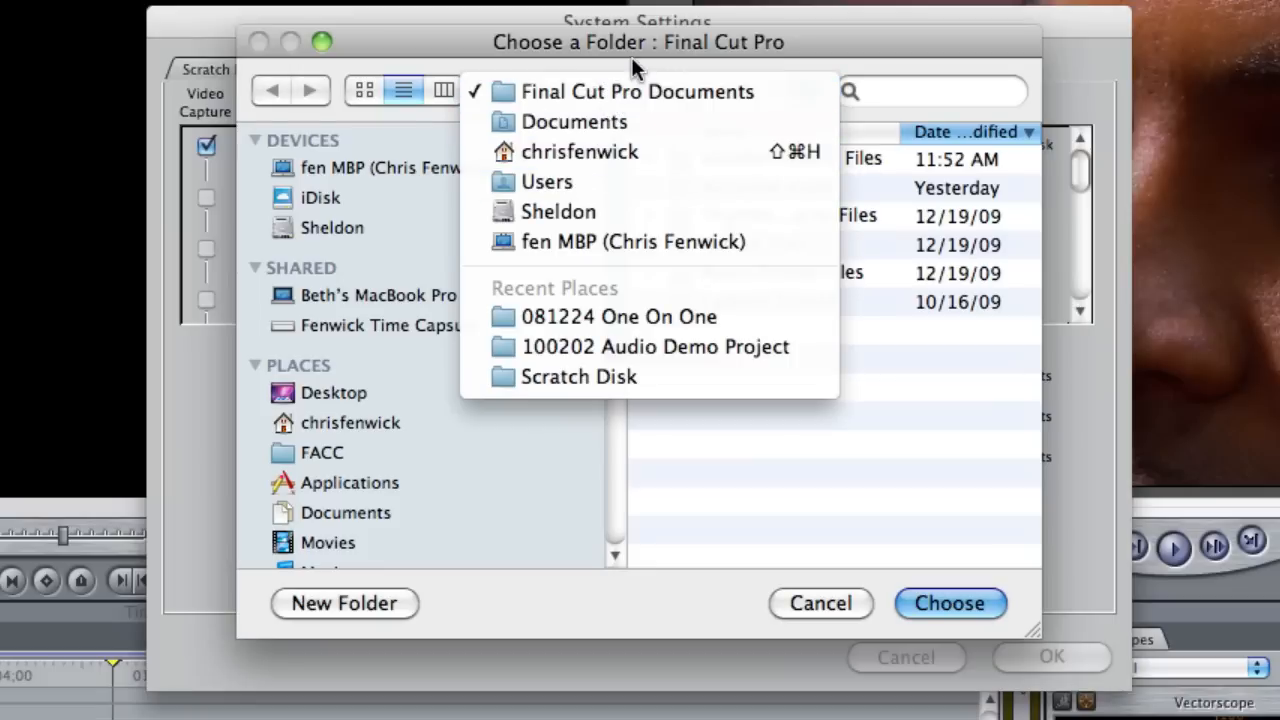
click(636, 91)
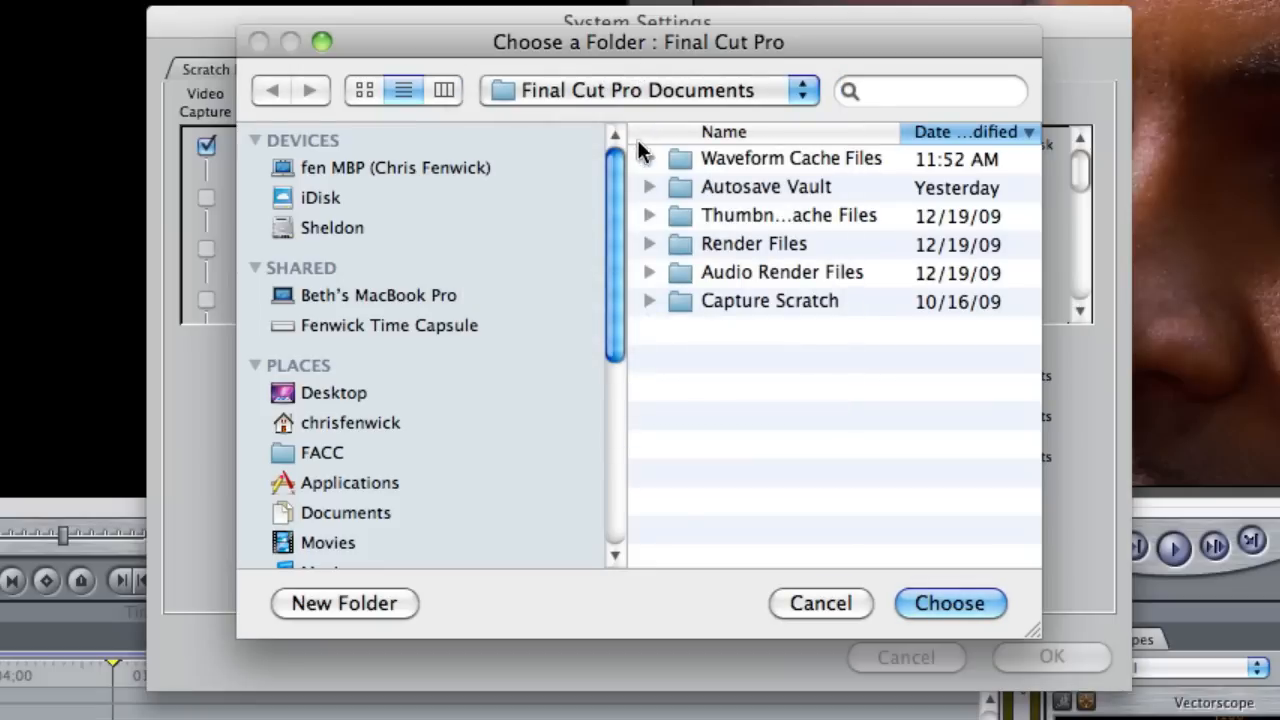
double_click(766, 187)
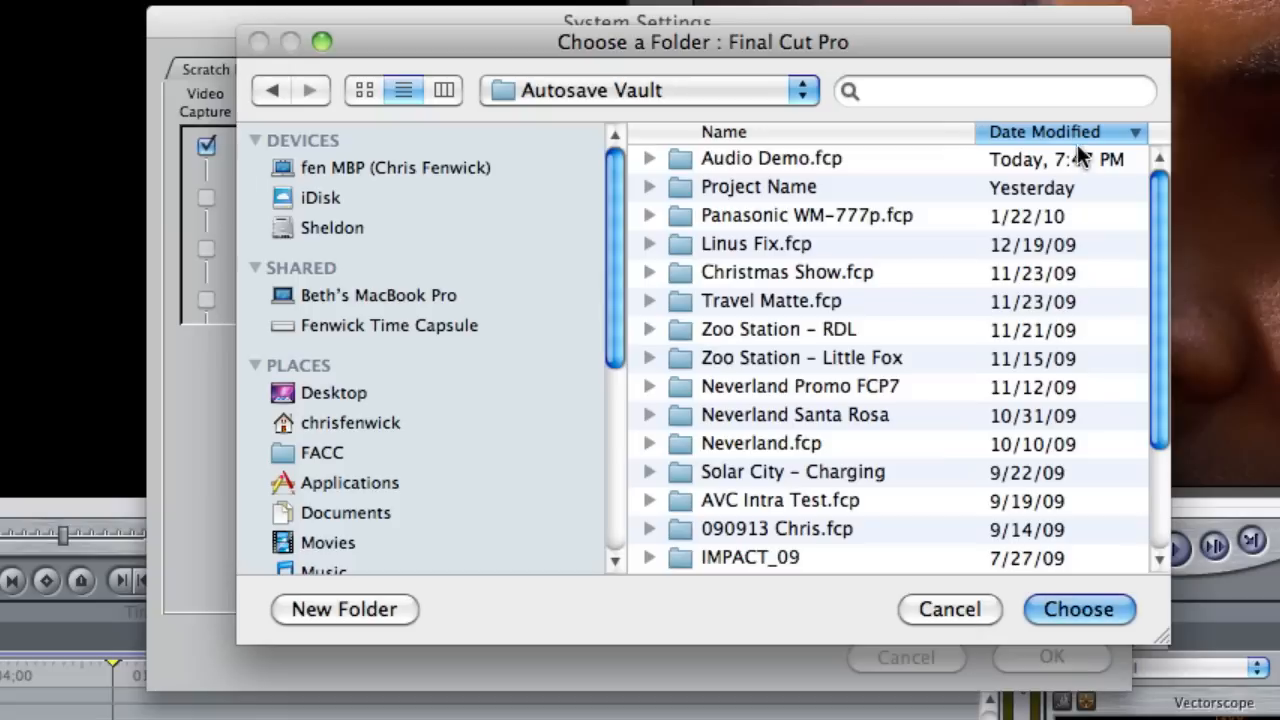
mouse_move(855, 183)
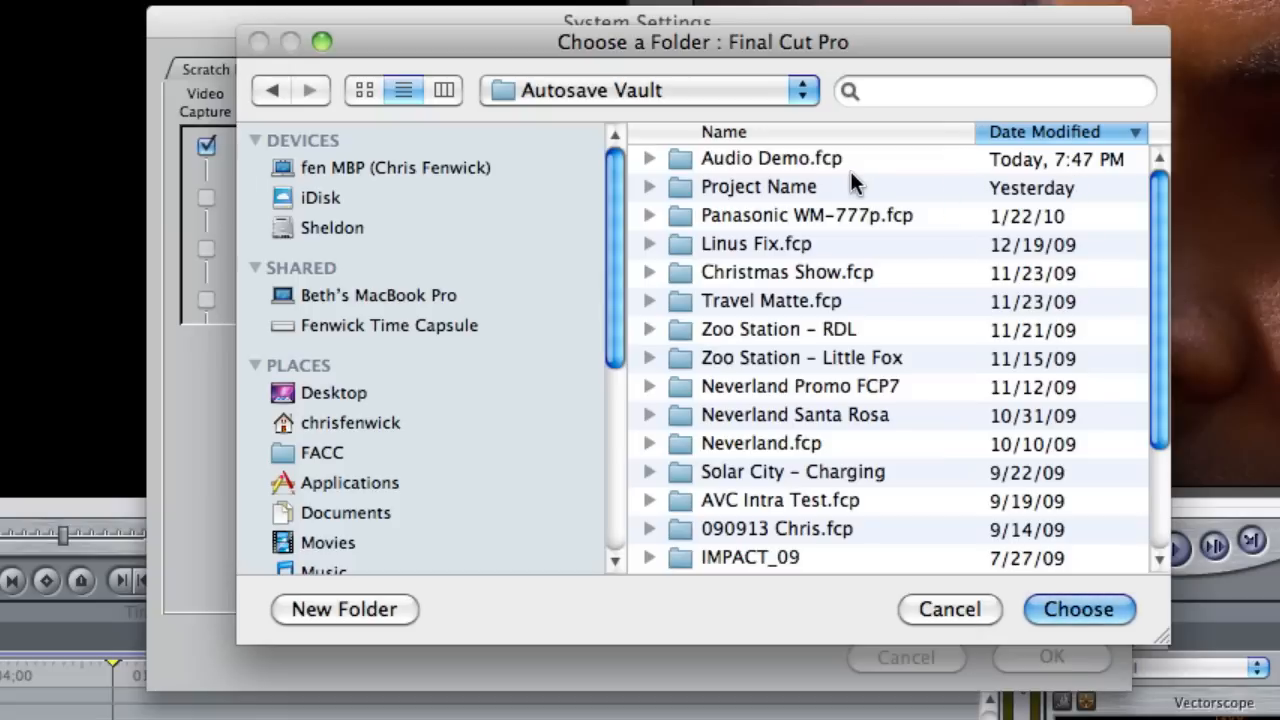
mouse_move(650, 165)
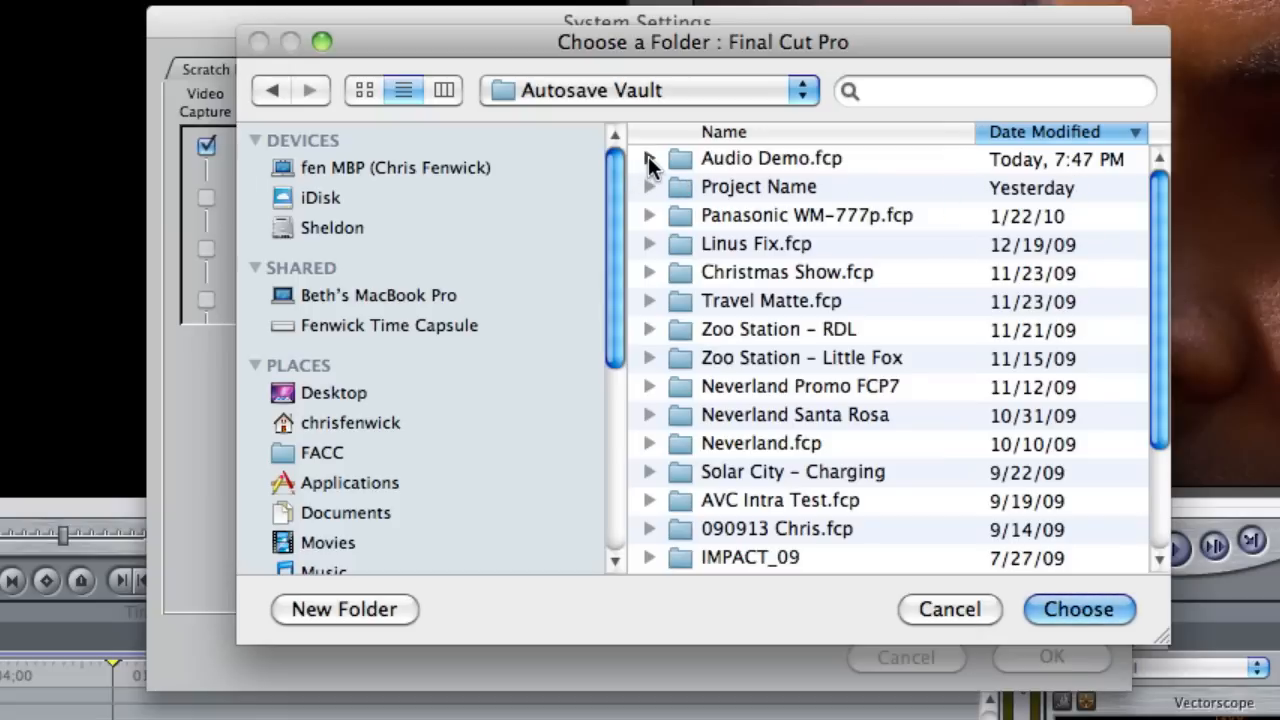
Step: Expand Audio Demo.fcp to list its six dated autosaved versions
click(649, 158)
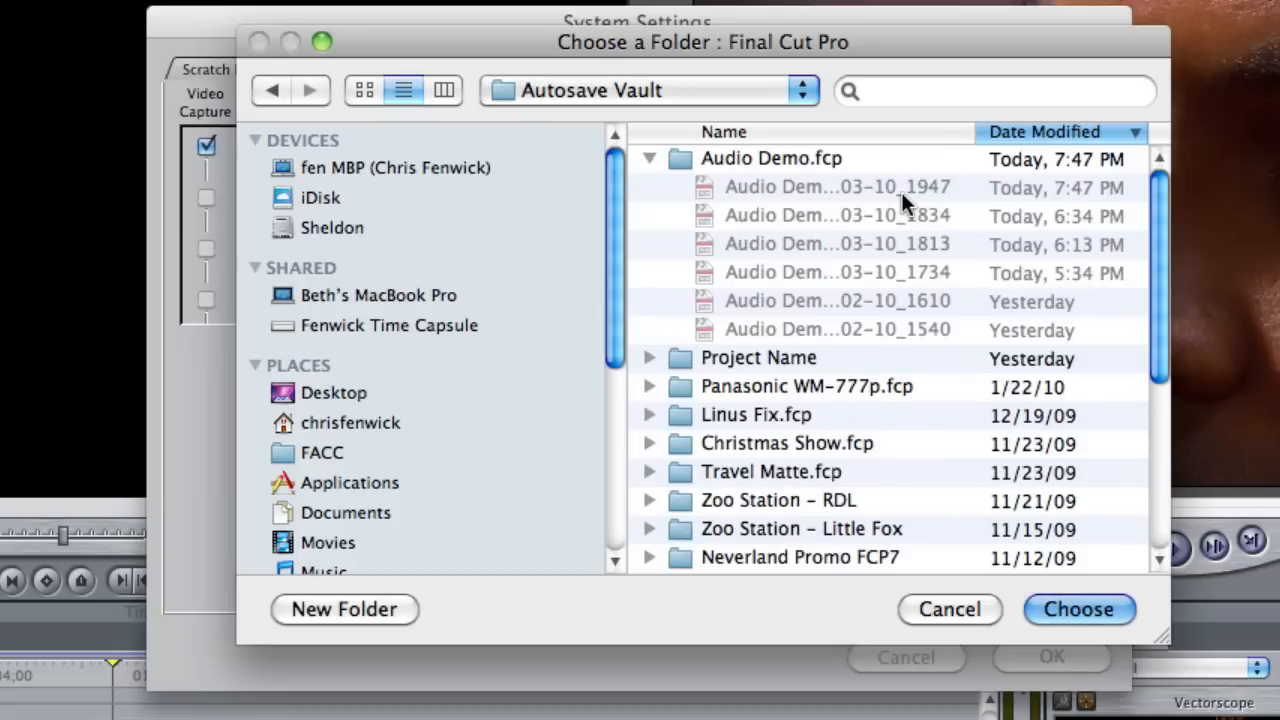
mouse_move(897, 210)
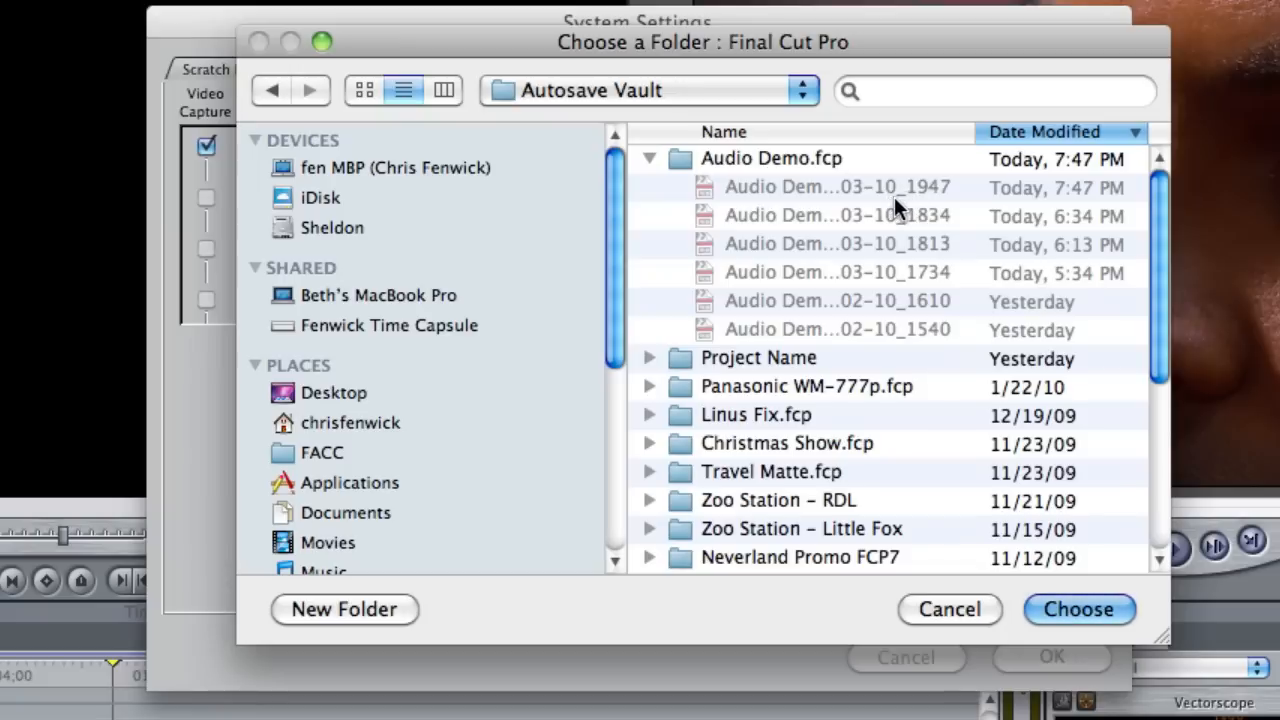
mouse_move(863, 200)
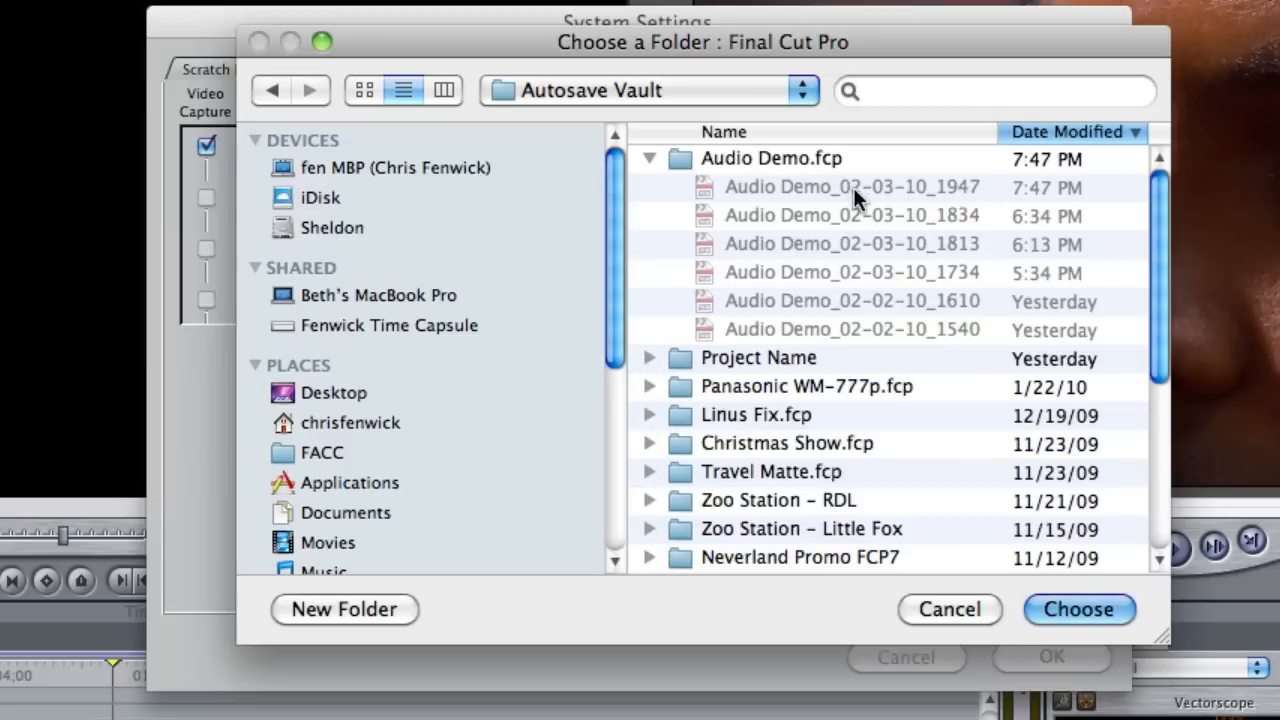
mouse_move(920, 202)
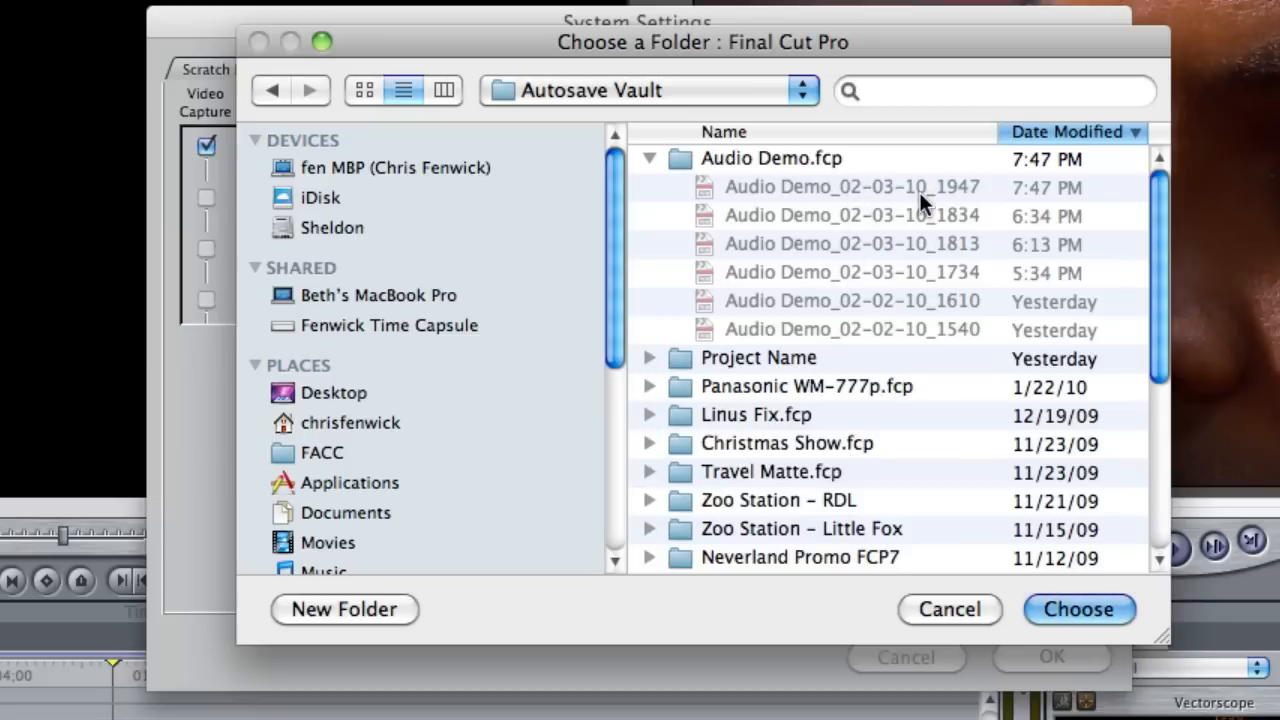
mouse_move(958, 205)
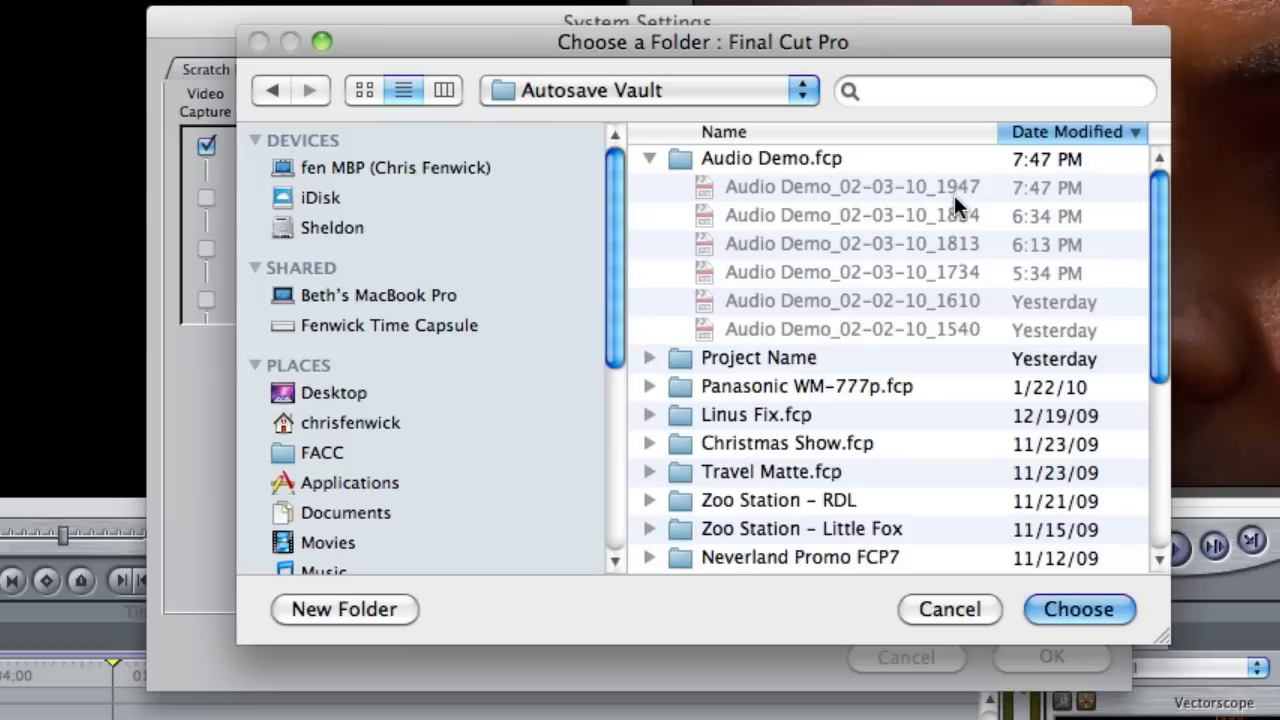
mouse_move(965, 205)
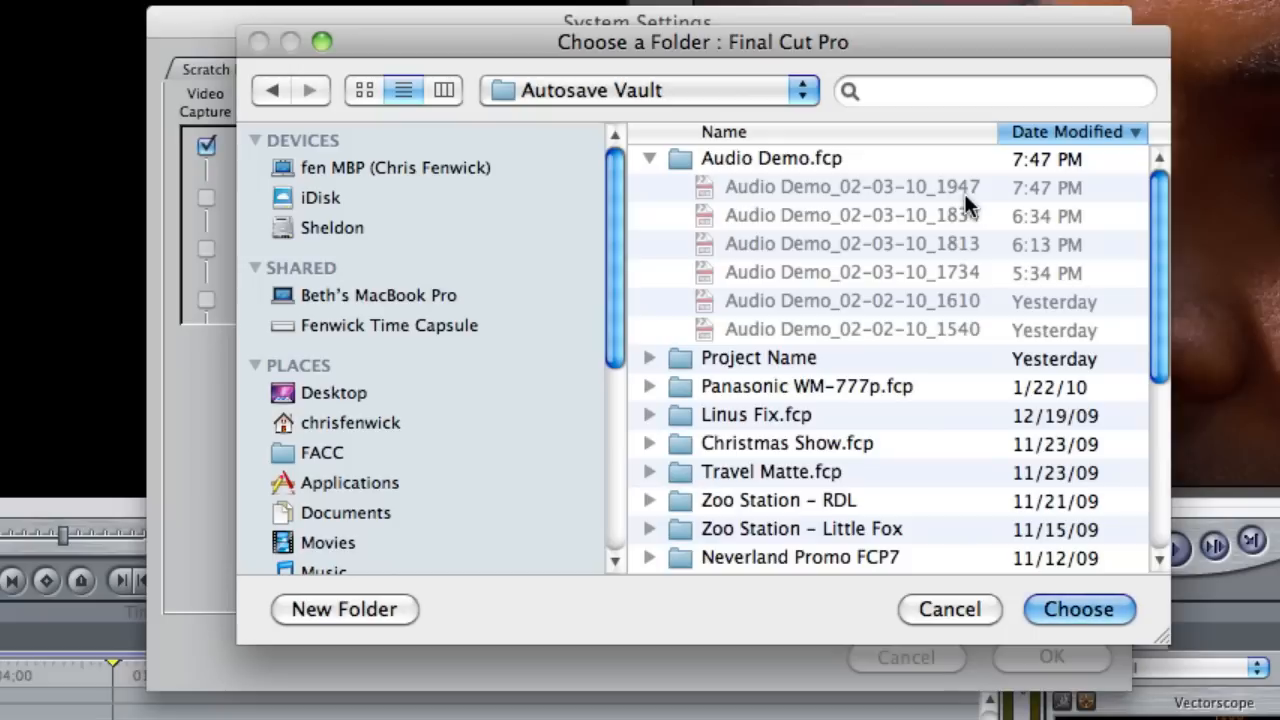
mouse_move(995, 450)
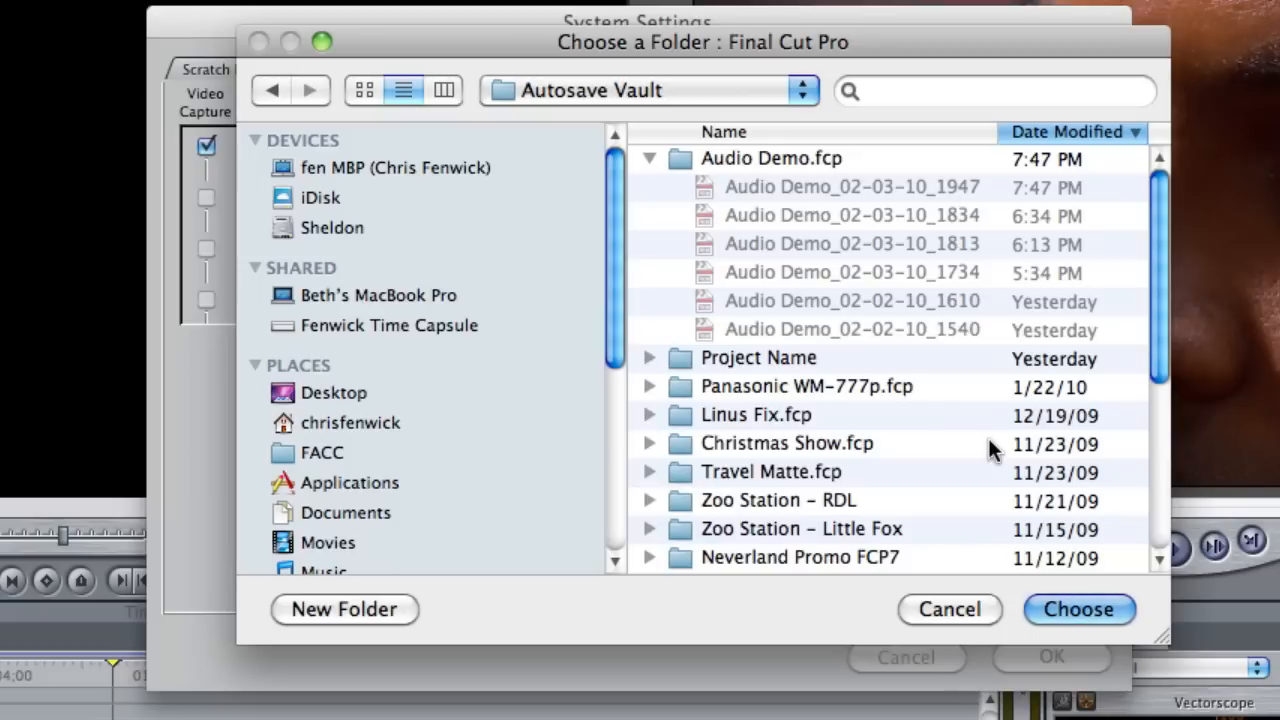
mouse_move(985, 620)
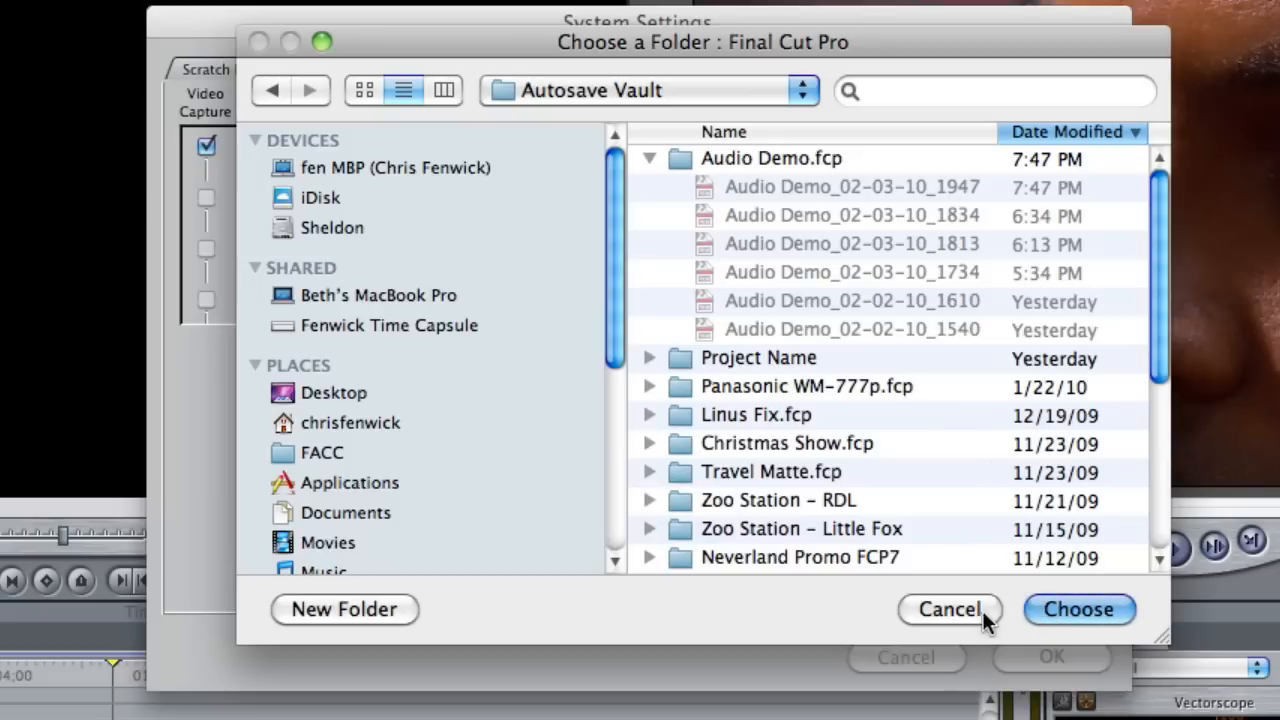
Step: Cancel Choose a Folder, re-check Autosave Vault in User Preferences, and check the 30-minute interval
click(948, 609)
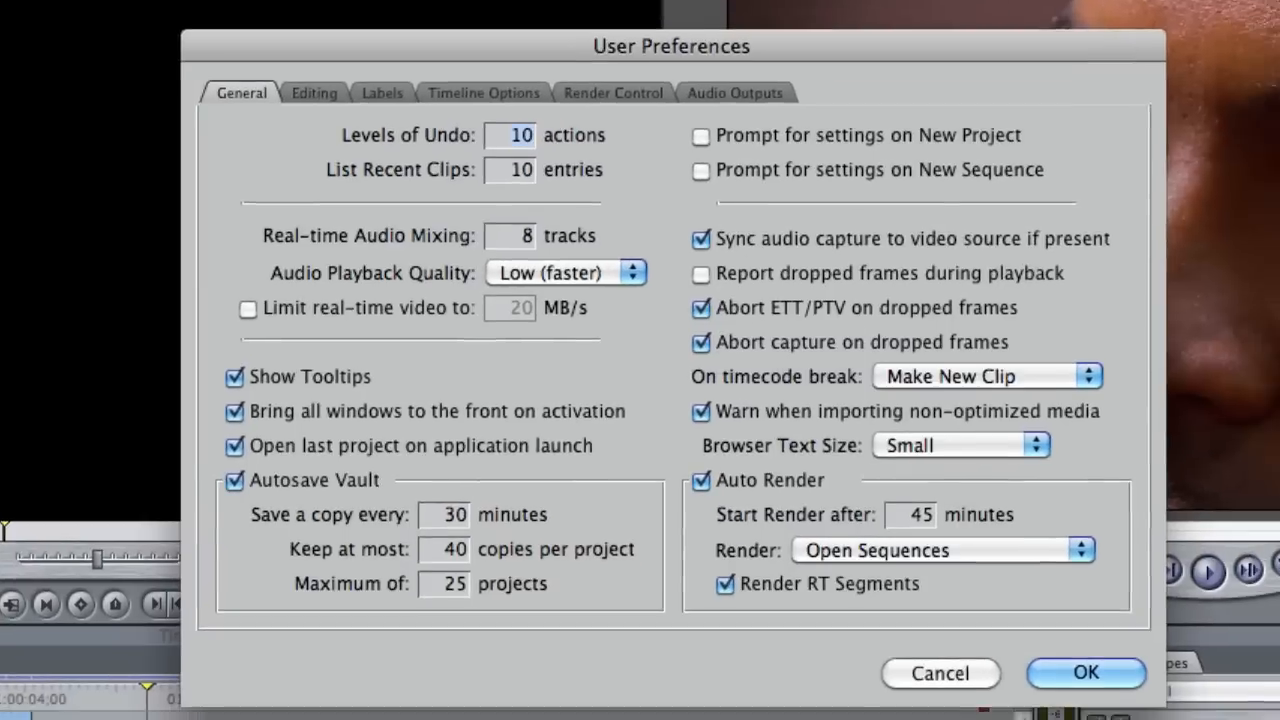
click(234, 480)
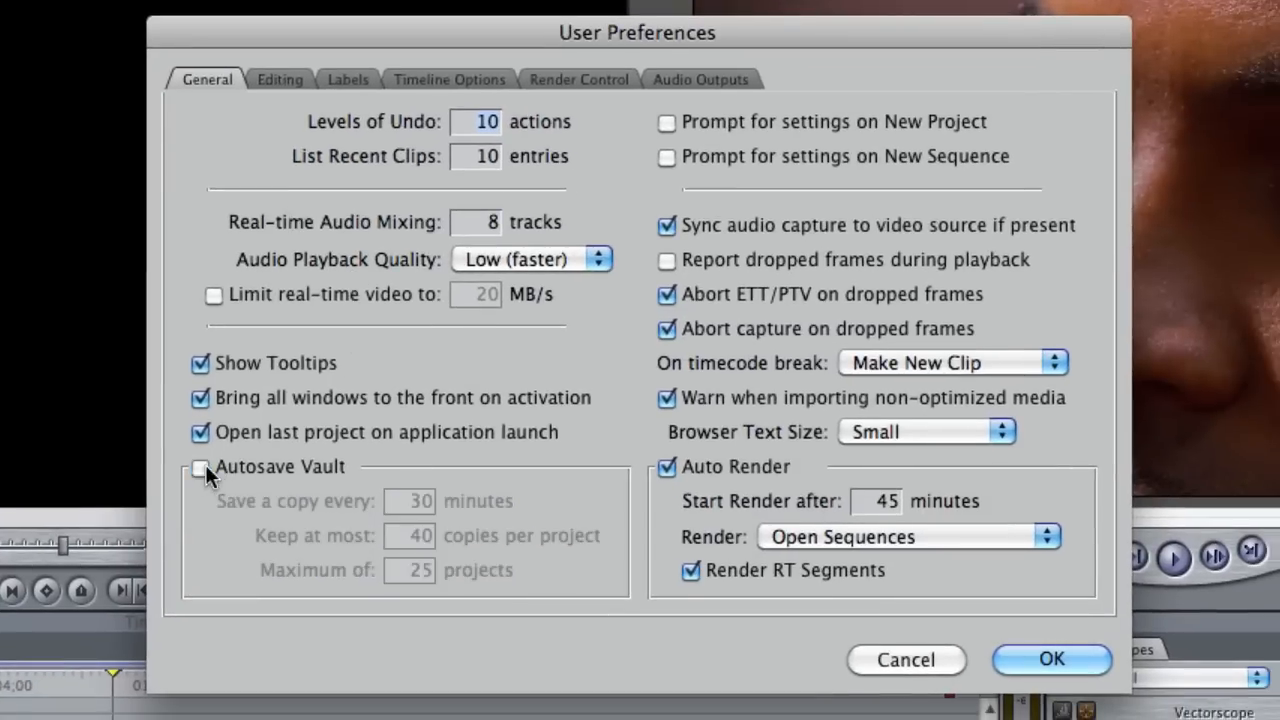
click(200, 467)
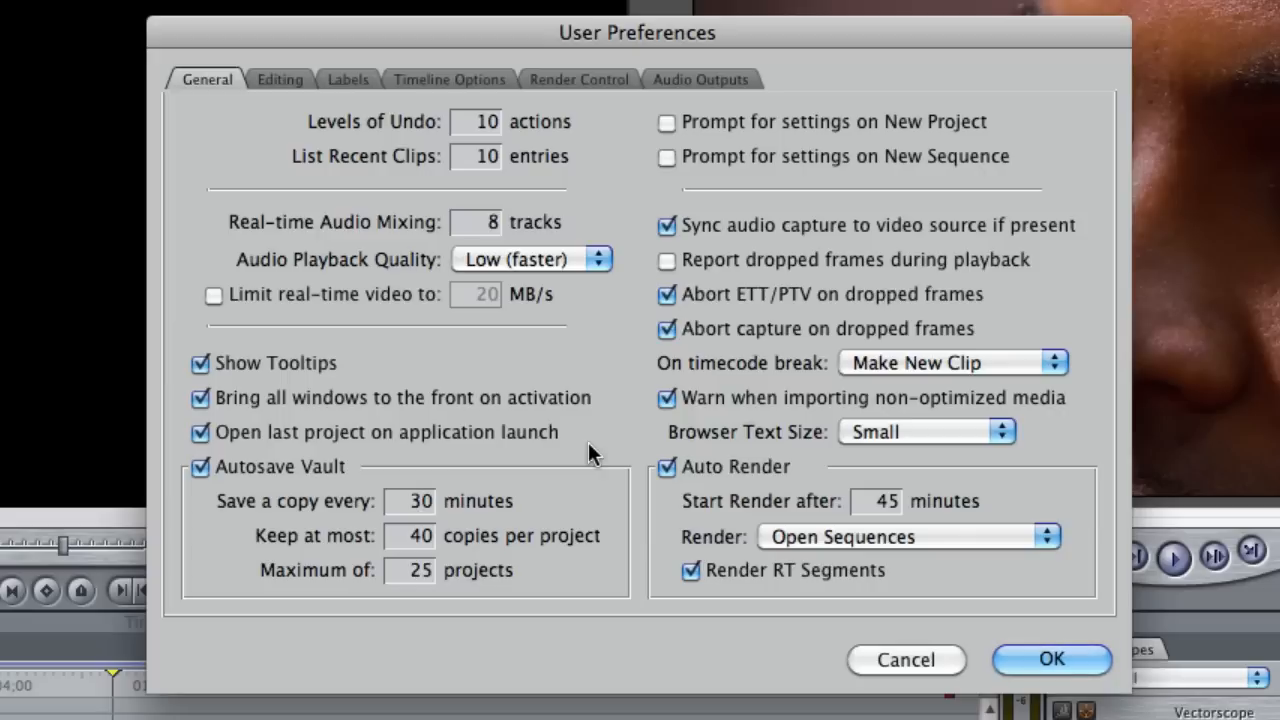
click(408, 500)
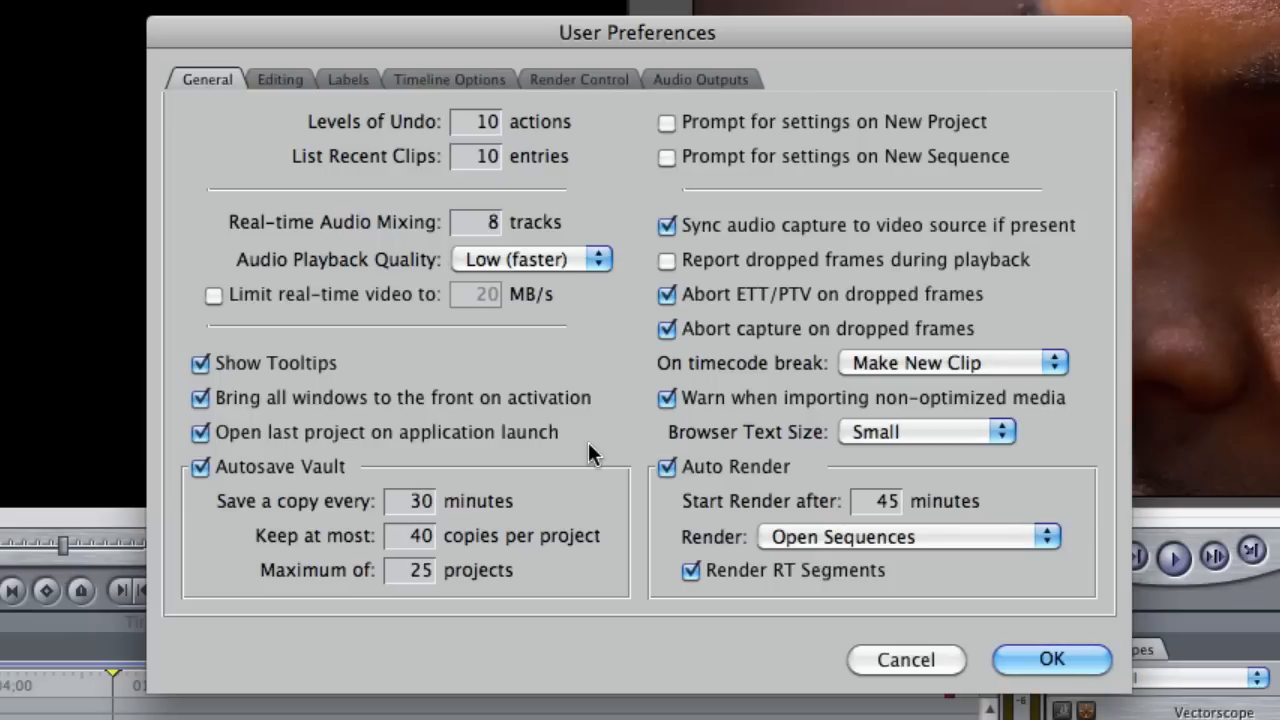
click(410, 501)
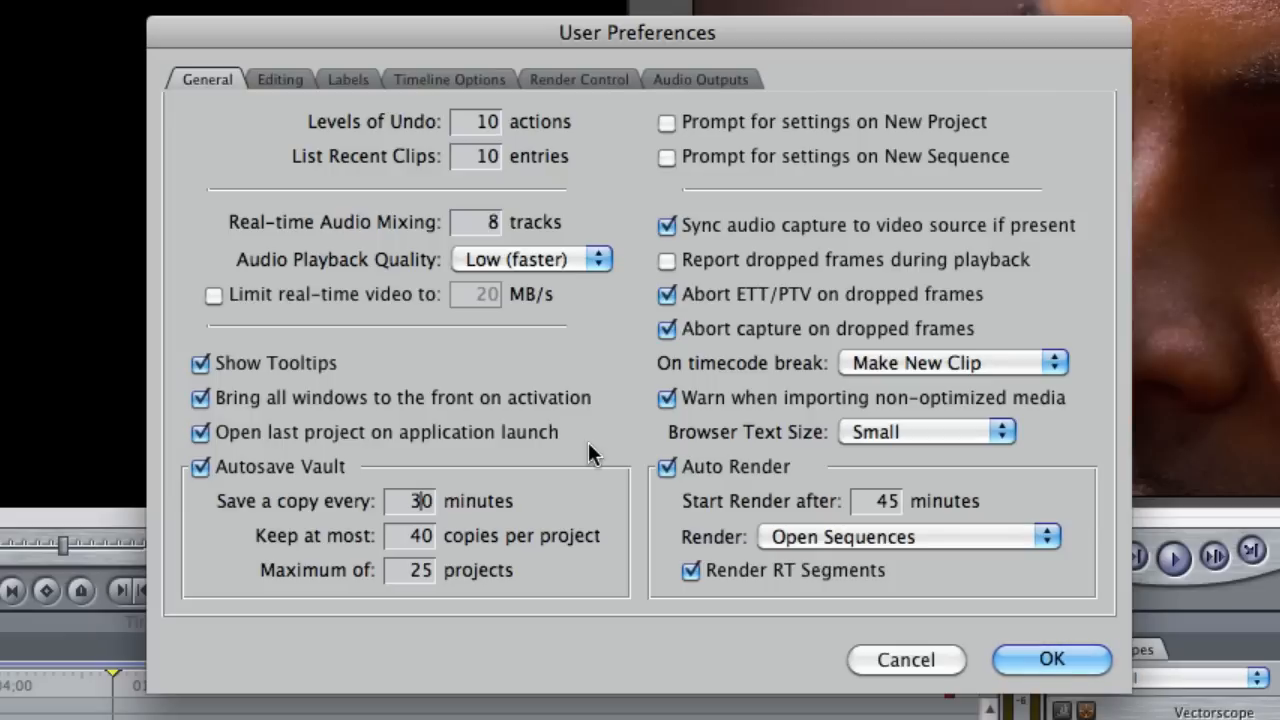